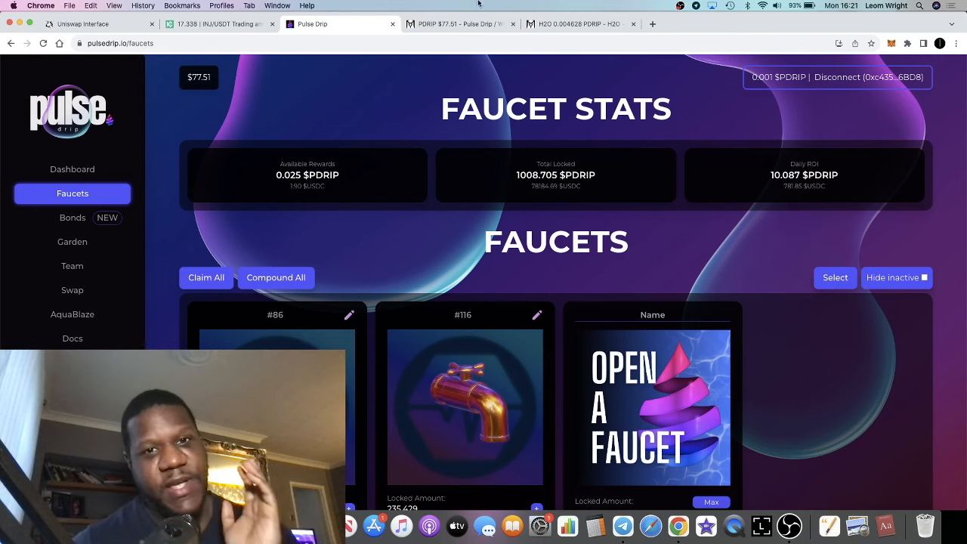
# Glance at the price charts, view Bonds (0.003 H2O rewards), then show the $77.21 PDRIP chart
pyautogui.click(461, 24)
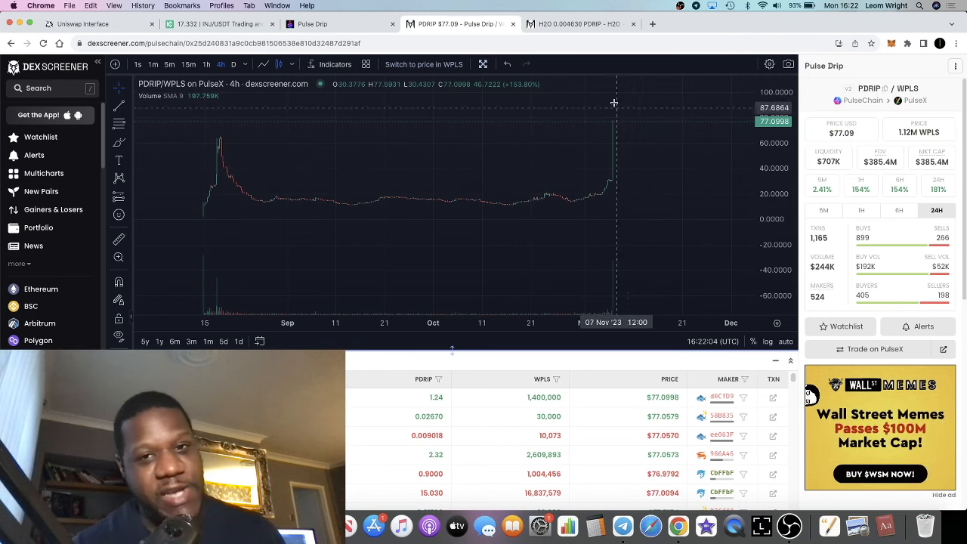
pyautogui.click(578, 23)
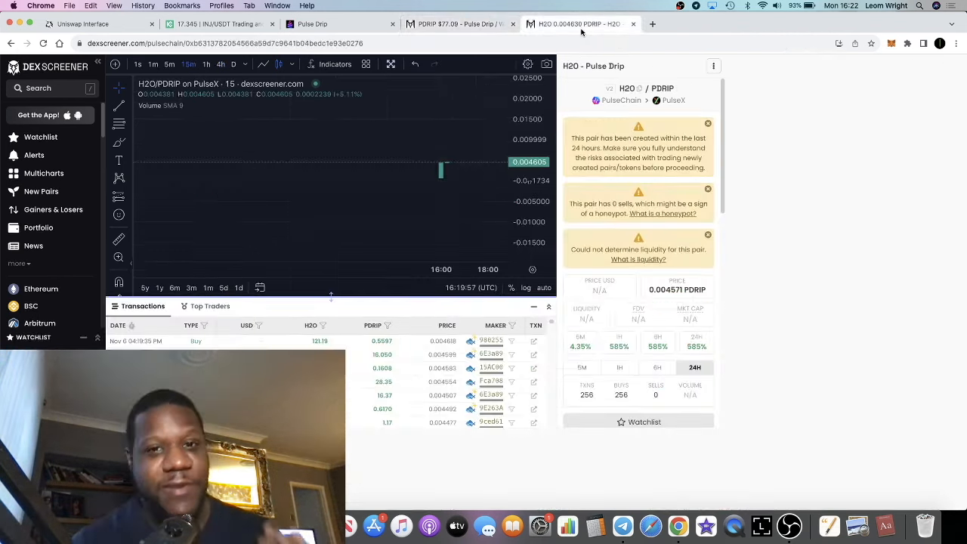
pyautogui.click(312, 24)
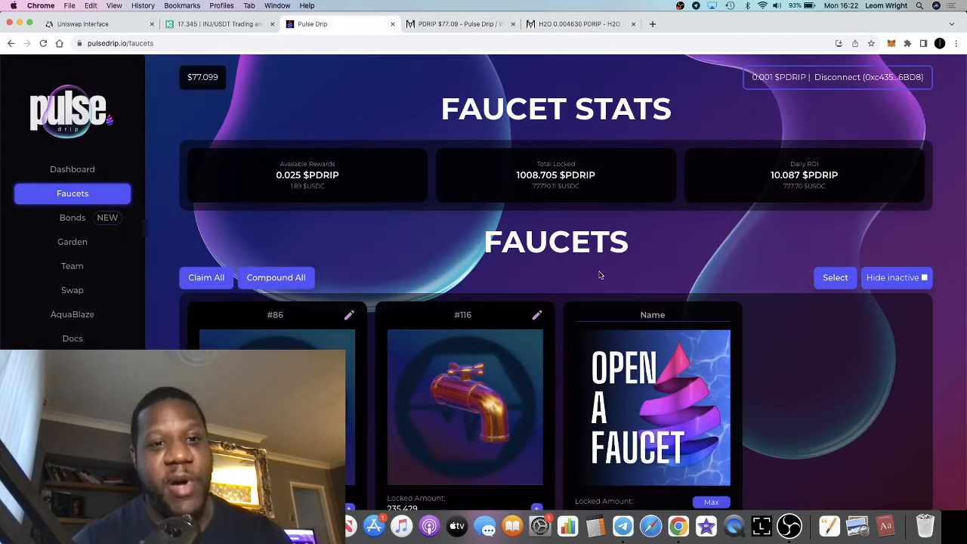
pyautogui.click(72, 218)
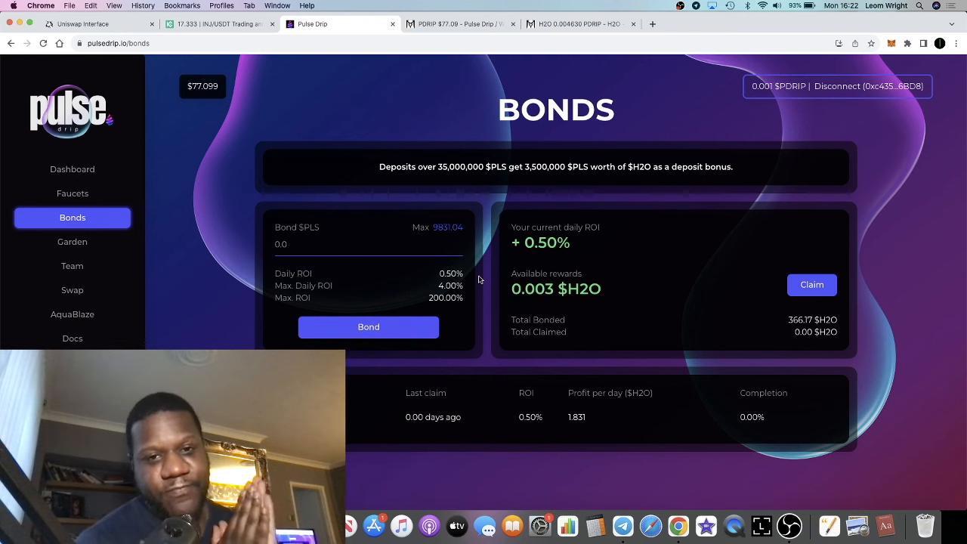
pyautogui.click(461, 24)
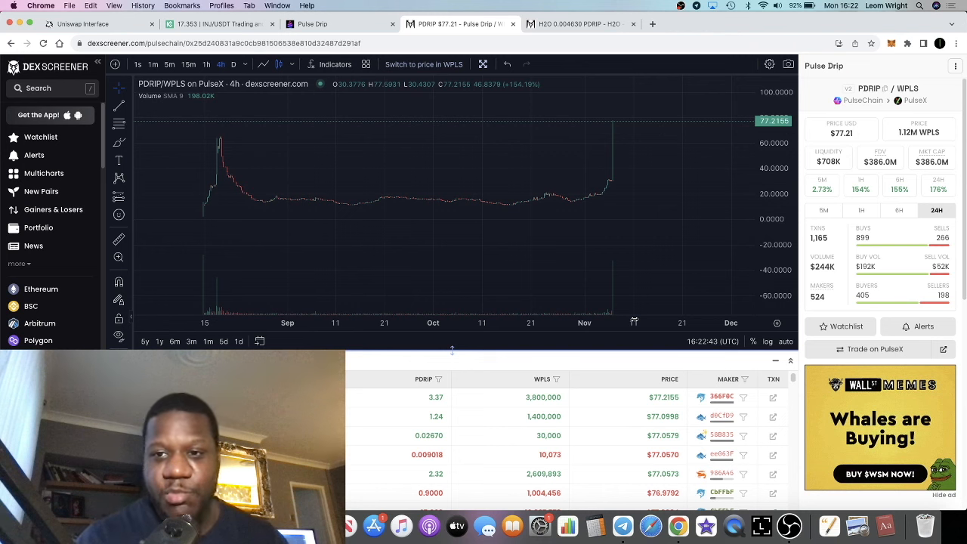
pyautogui.moveTo(605, 215)
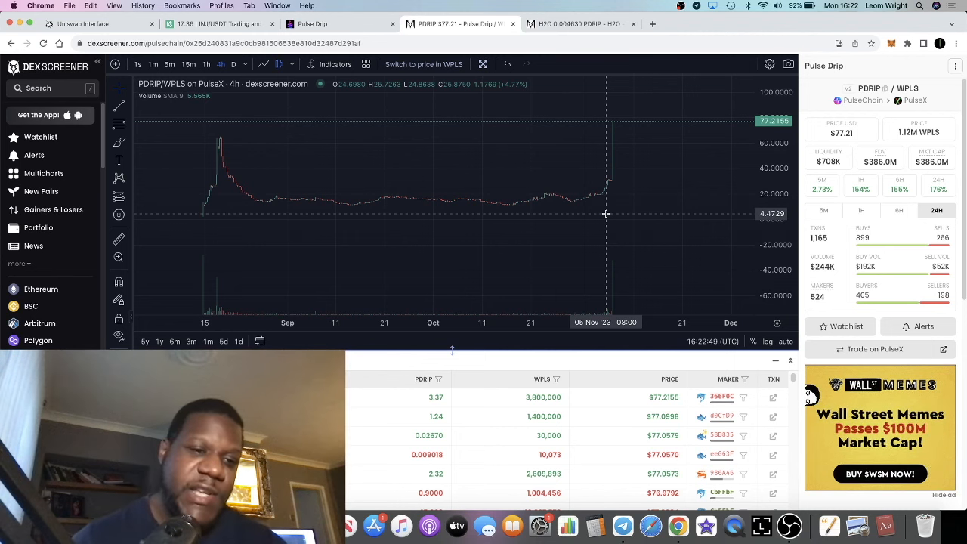
pyautogui.moveTo(608, 188)
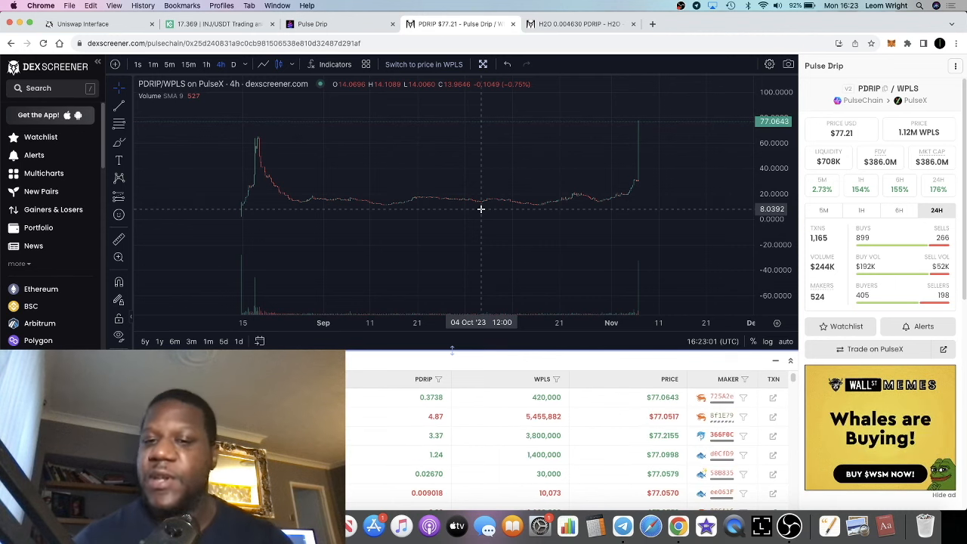
pyautogui.moveTo(655, 159)
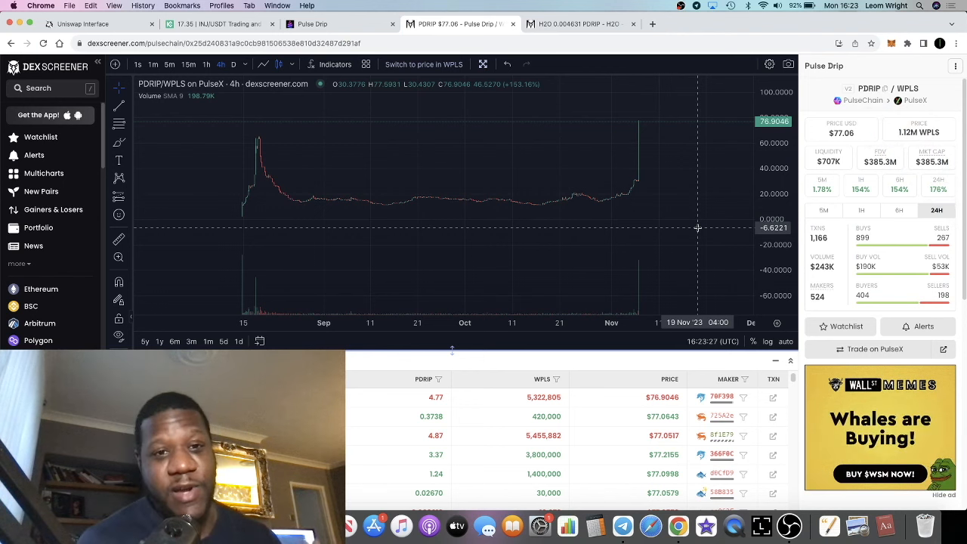
pyautogui.moveTo(678, 204)
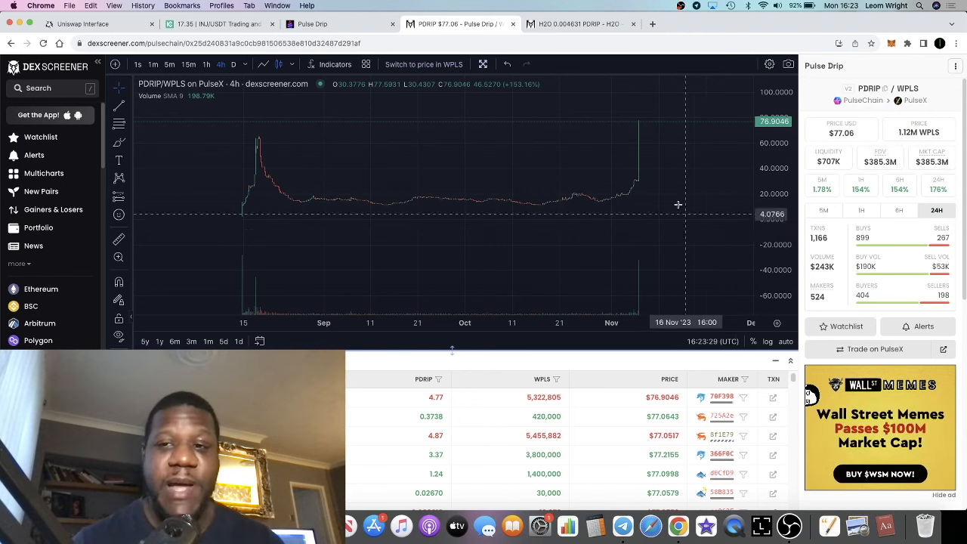
# Return to the Pulse Drip Bonds page, where rewards now read 0.005 H2O
pyautogui.click(312, 23)
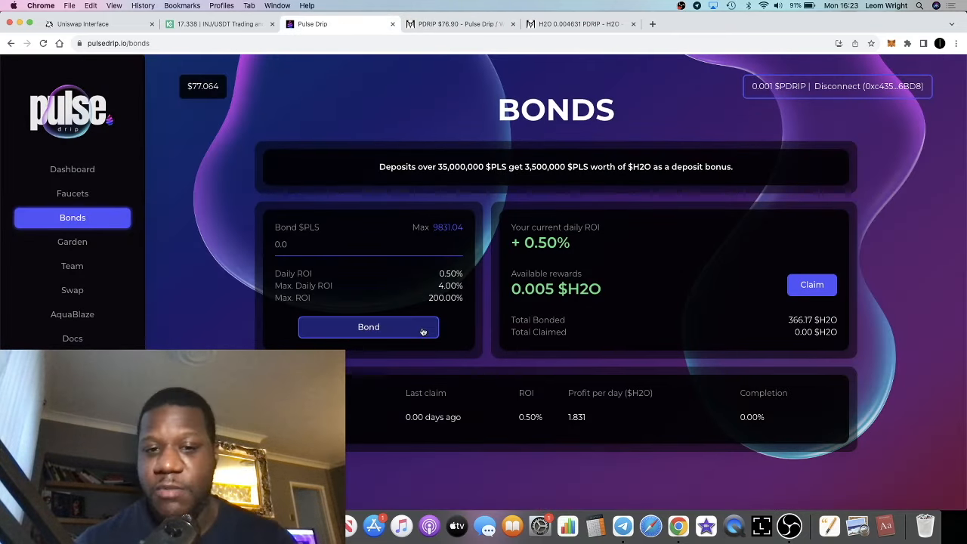
pyautogui.click(622, 525)
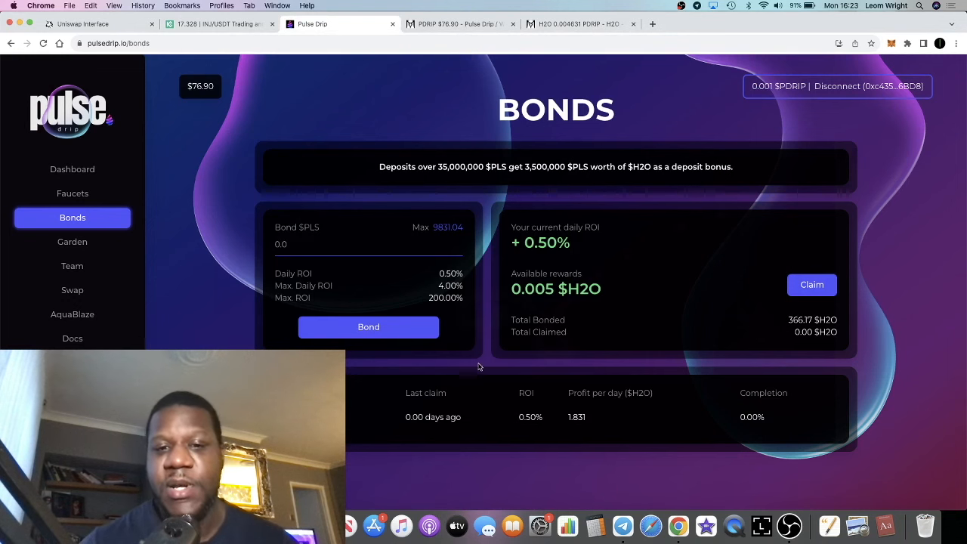
pyautogui.moveTo(414, 445)
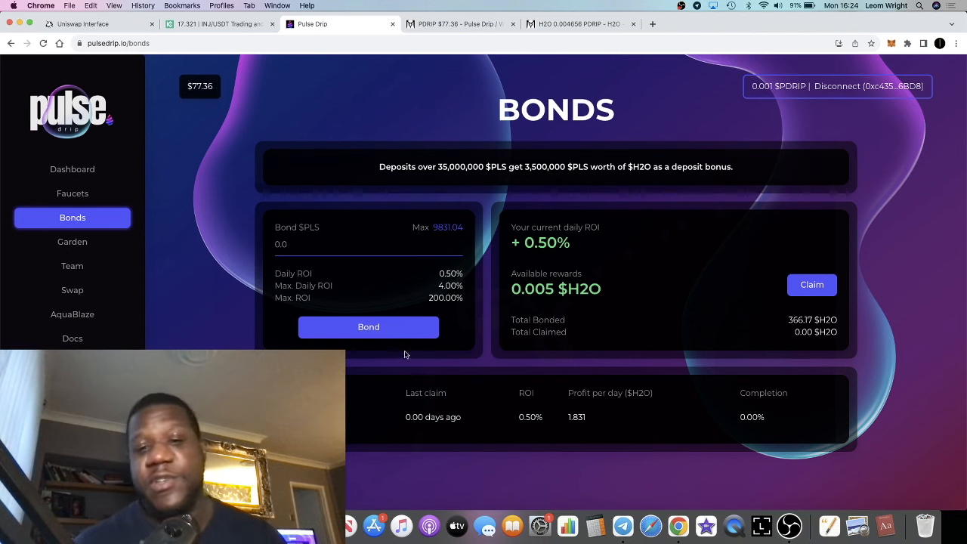
pyautogui.scroll(-3)
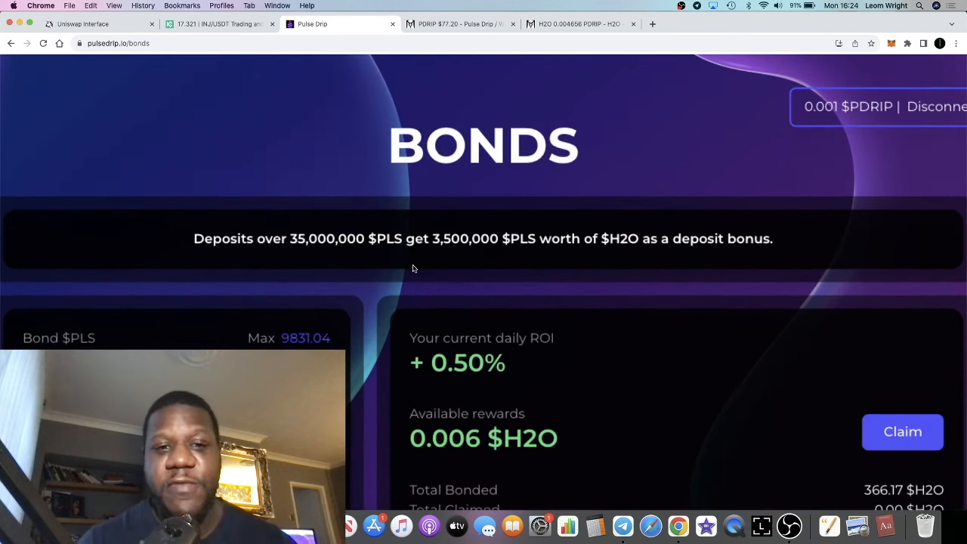
pyautogui.moveTo(457, 259)
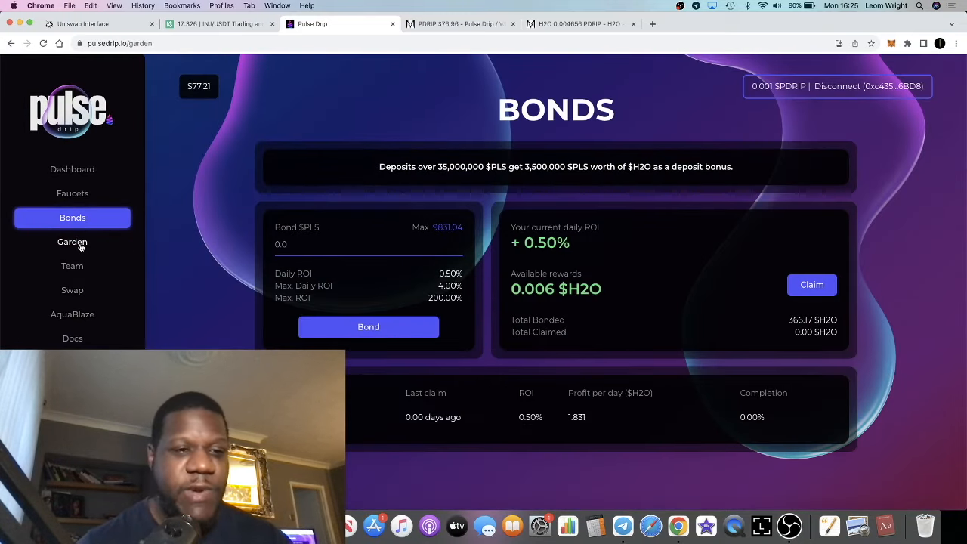
pyautogui.click(72, 242)
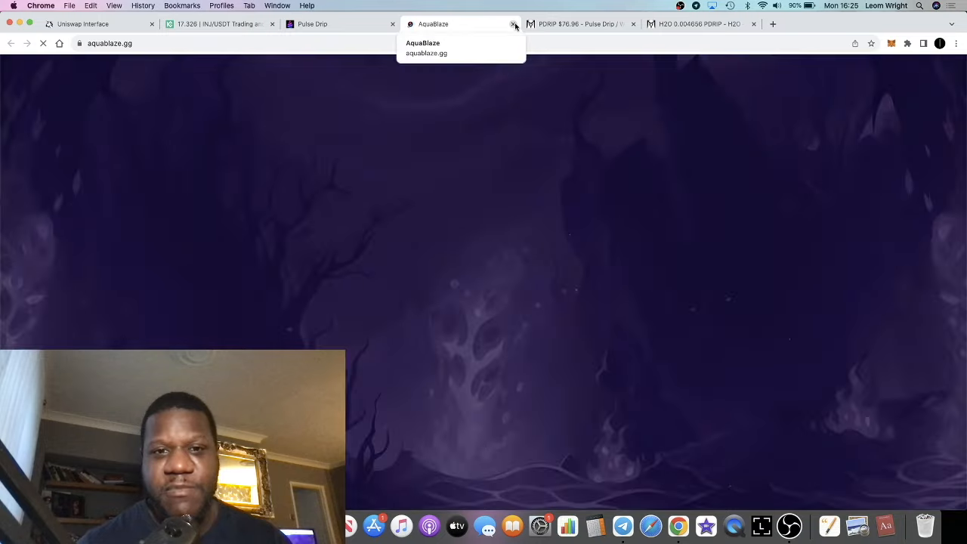
# Leave the closed AquaBlaze tab and open Faucets, showing 0.049 PDRIP rewards
pyautogui.click(461, 24)
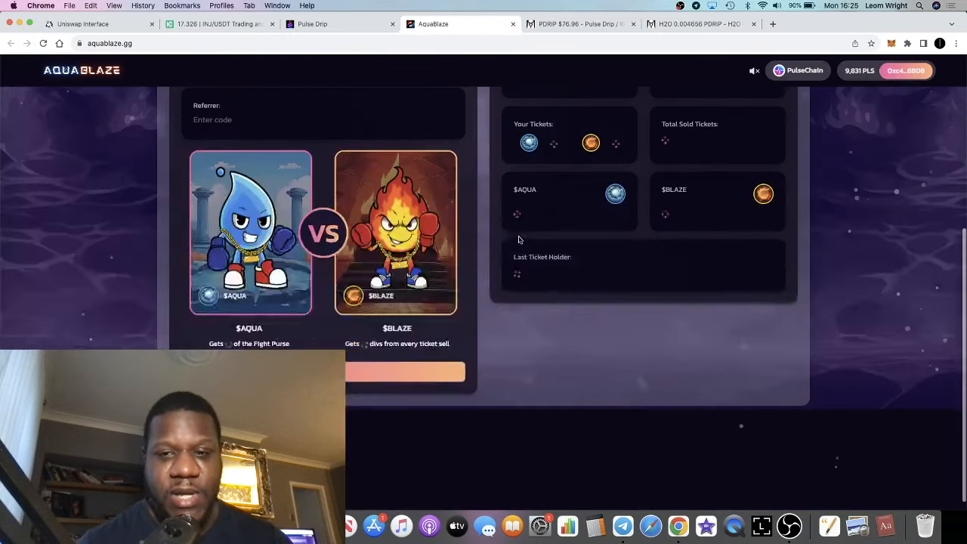
pyautogui.scroll(3)
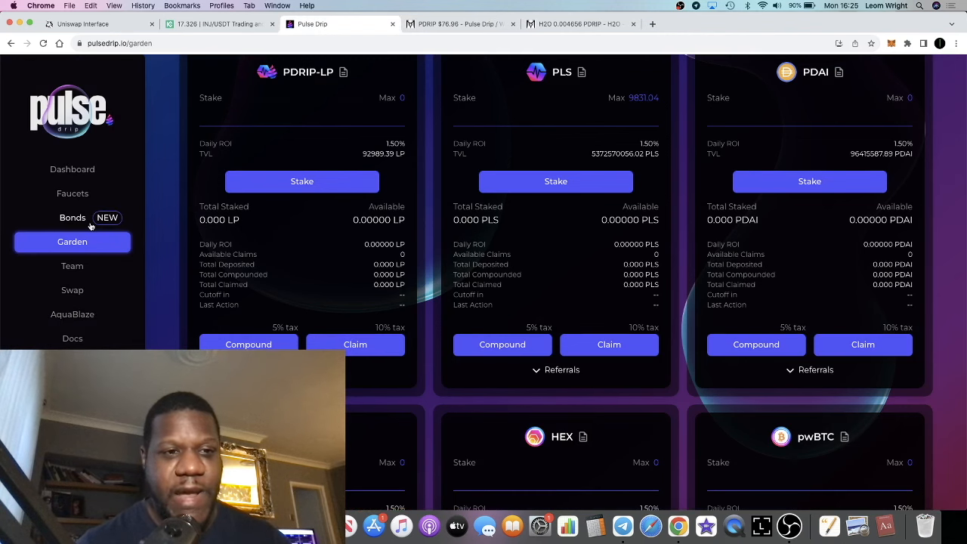
pyautogui.click(72, 194)
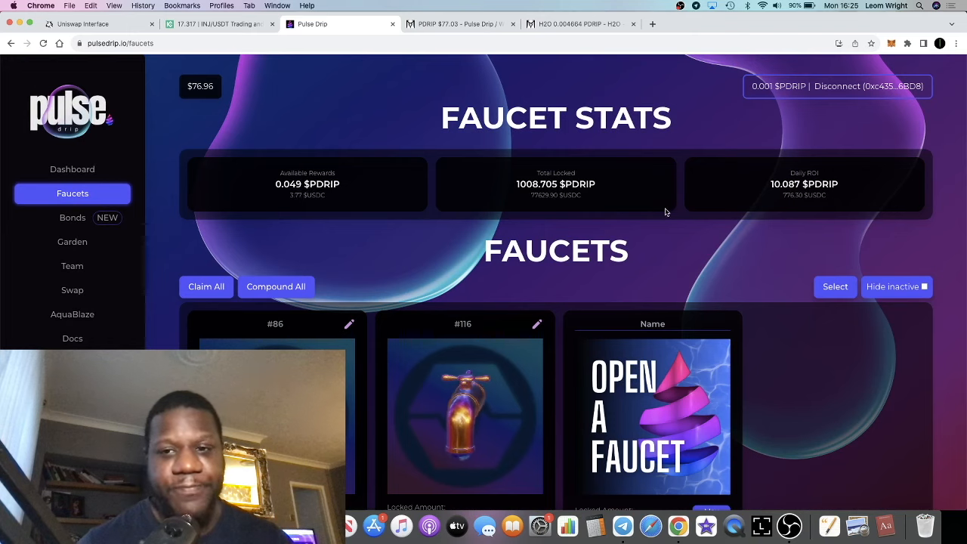
# Check Dashboard stats and Faucets (0.053 PDRIP), then show the $76.15 PDRIP chart
pyautogui.scroll(-3)
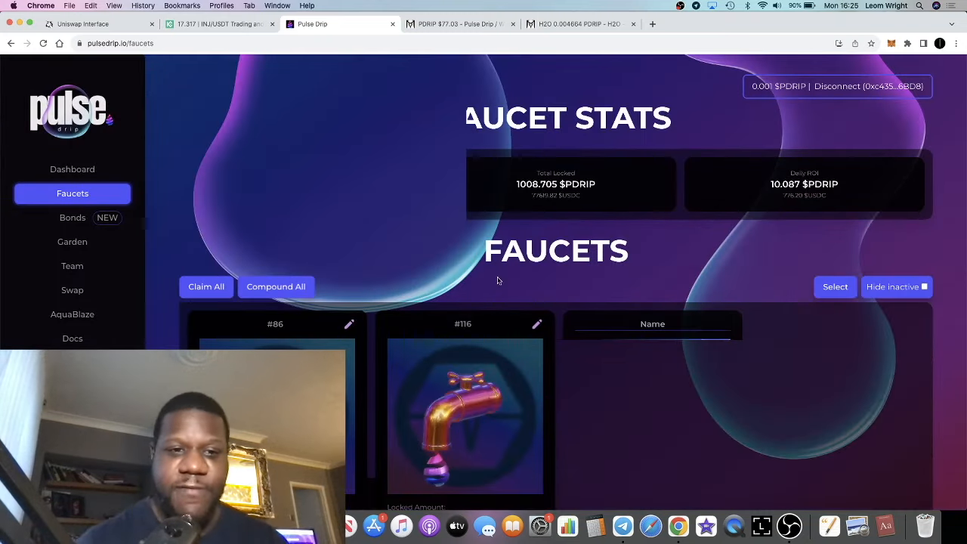
pyautogui.click(72, 169)
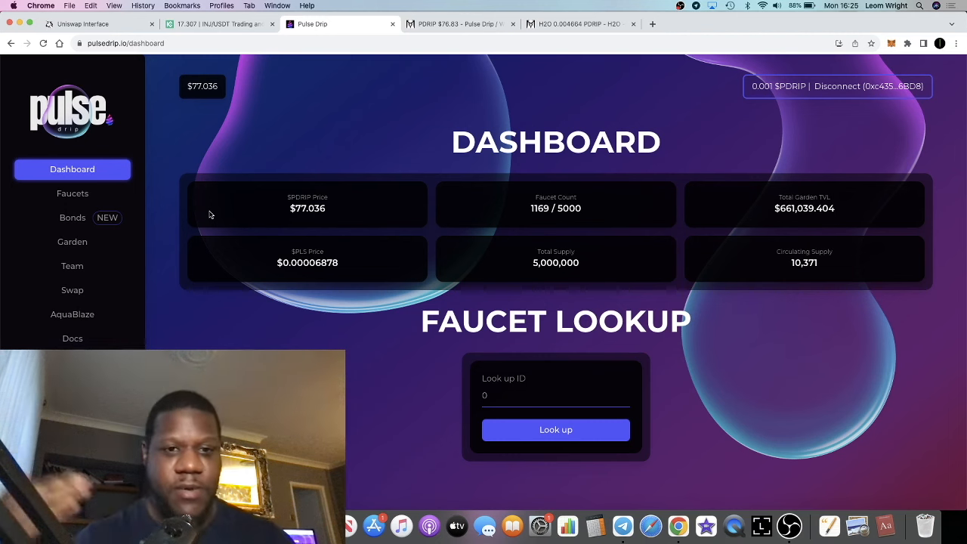
pyautogui.click(73, 193)
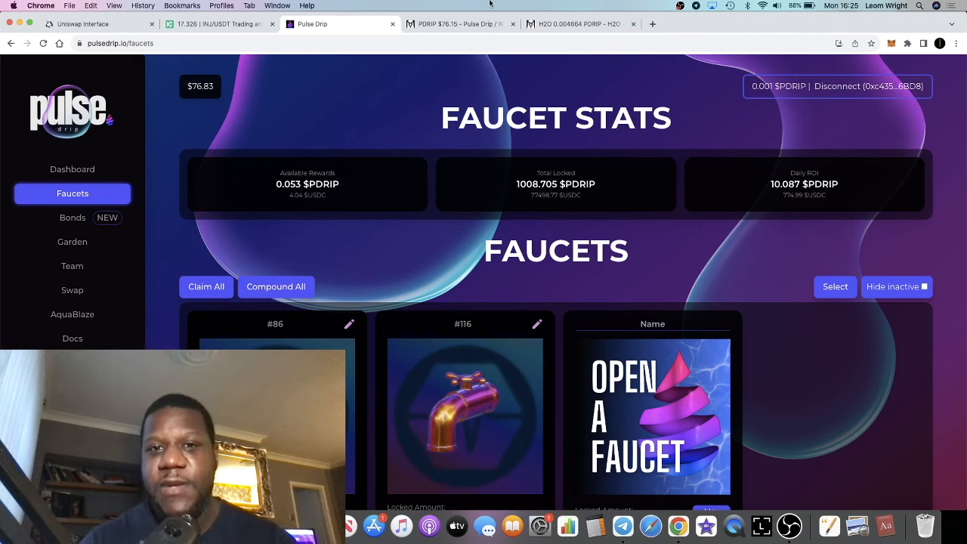
pyautogui.click(461, 24)
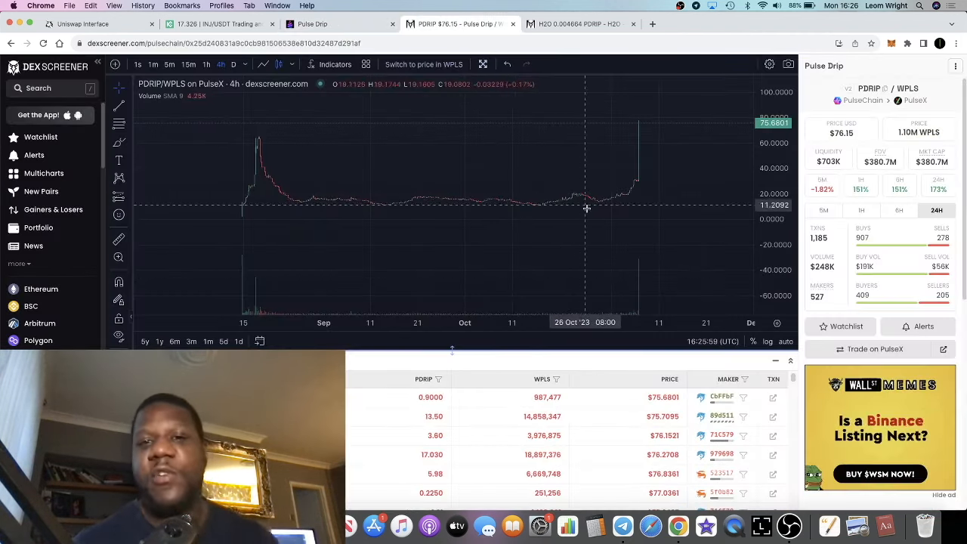
pyautogui.moveTo(294, 204)
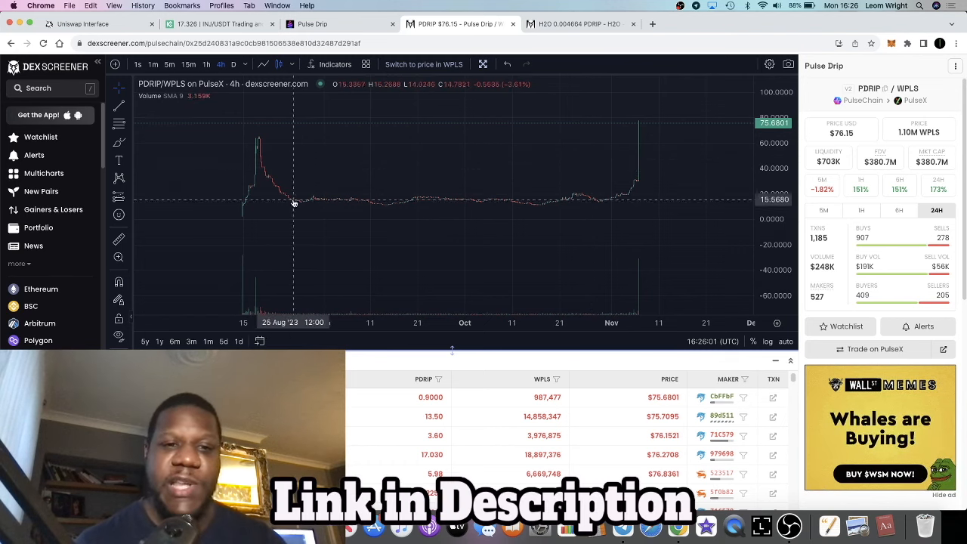
pyautogui.moveTo(333, 201)
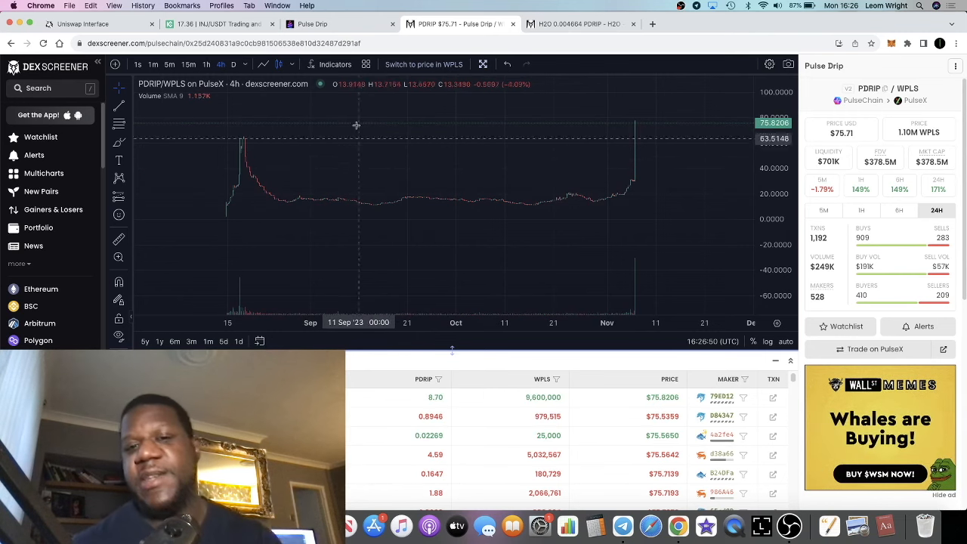
# Return to Pulse Drip Faucets after the $75.71 chart, with rewards at 0.060 PDRIP
pyautogui.click(311, 24)
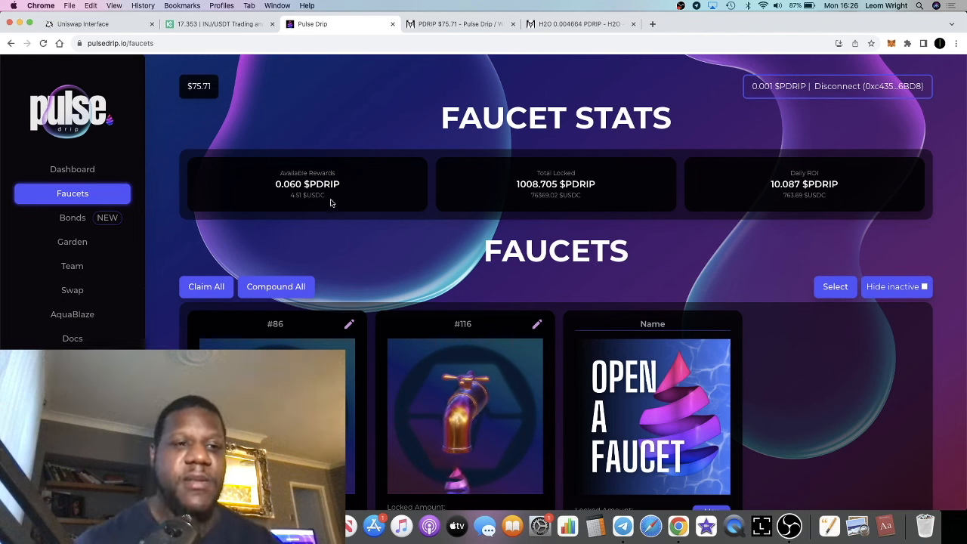
# Check Bonds again: 0.009 H2O available rewards and 366.17 H2O bonded
pyautogui.click(72, 217)
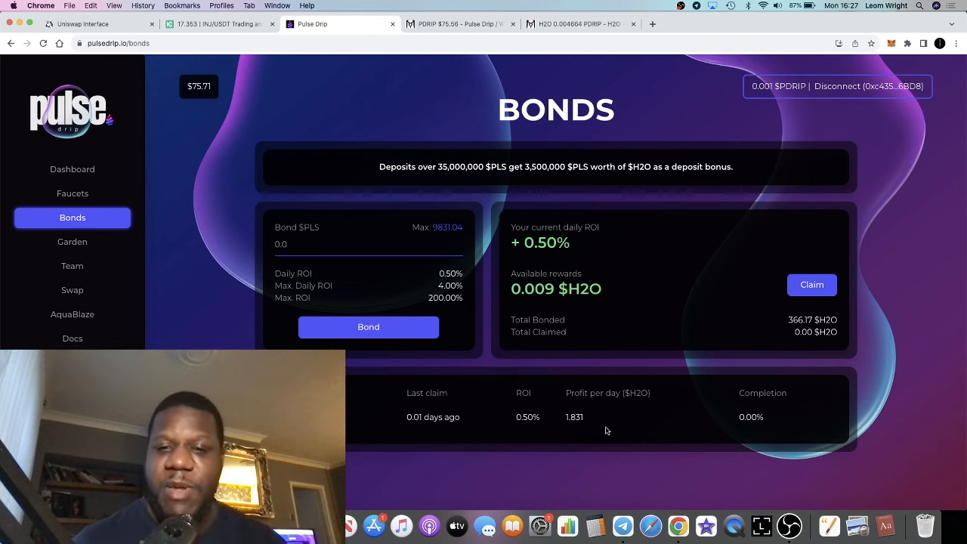
pyautogui.moveTo(469, 378)
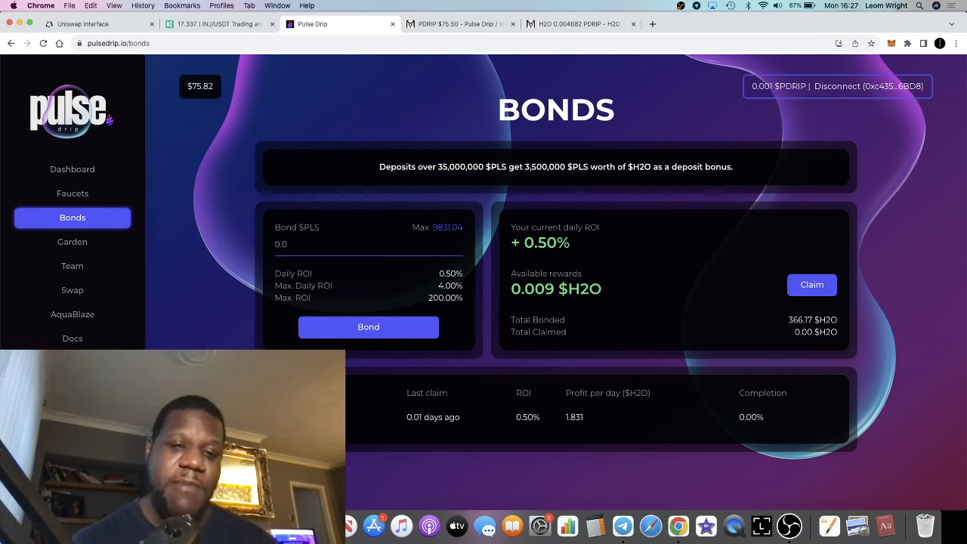
pyautogui.scroll(-3)
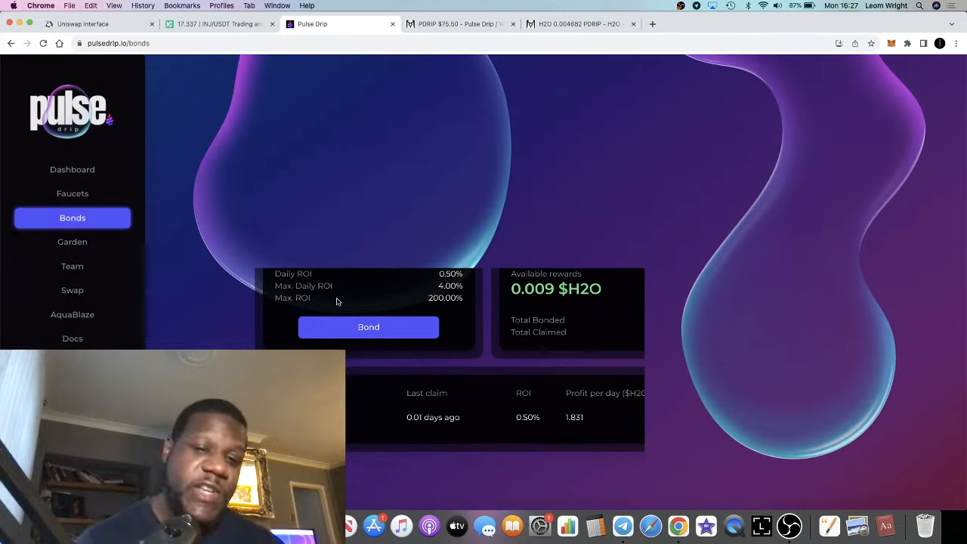